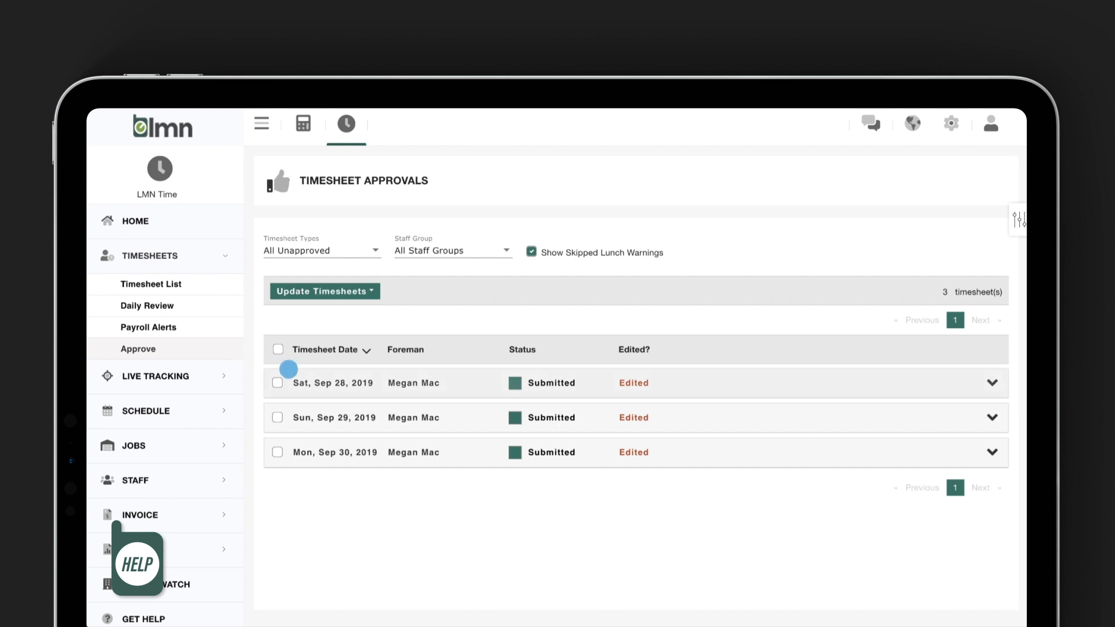
# Expand the Mon, Sep 30, 2019 timesheet row to show employee and task summaries
pyautogui.click(993, 384)
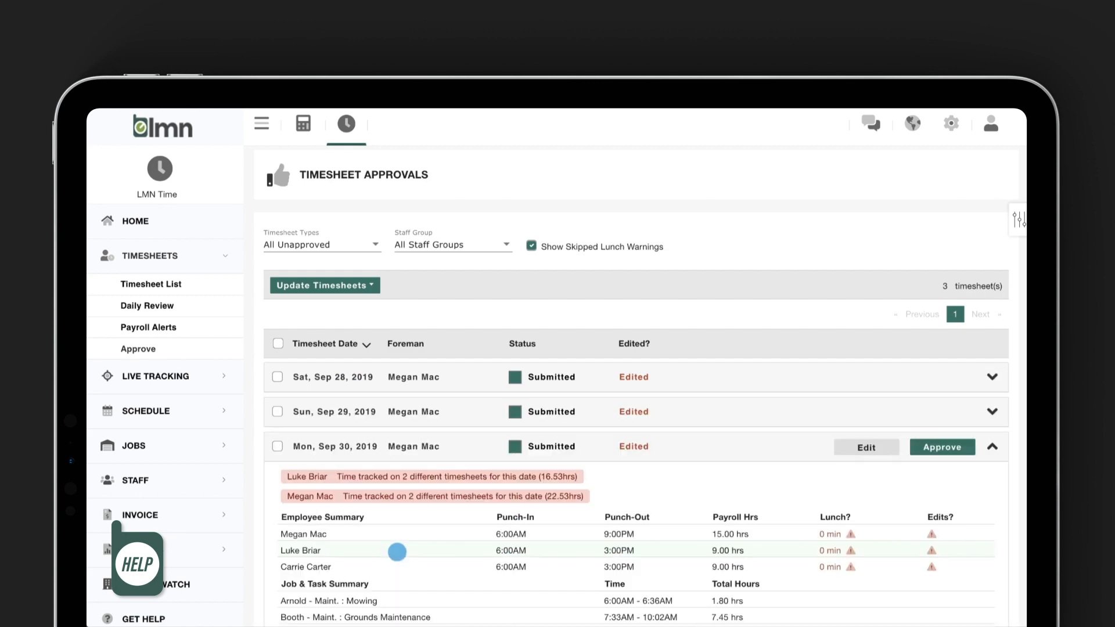
pyautogui.scroll(-3)
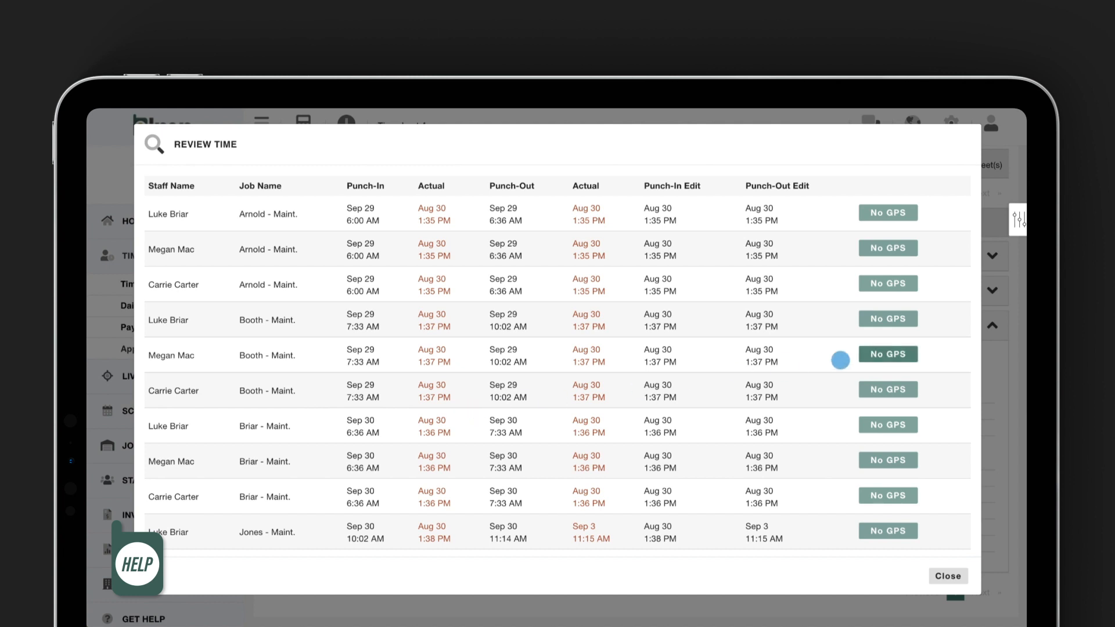
pyautogui.moveTo(937, 540)
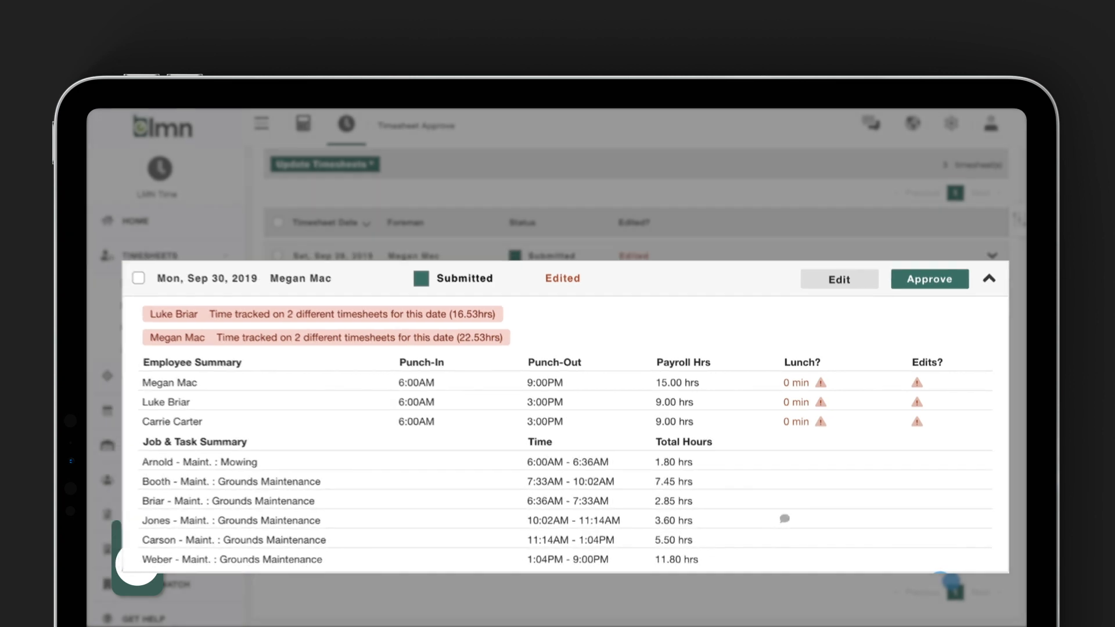
# Show the Timesheet Notes for the Jones - Maint. grounds maintenance task
pyautogui.click(785, 518)
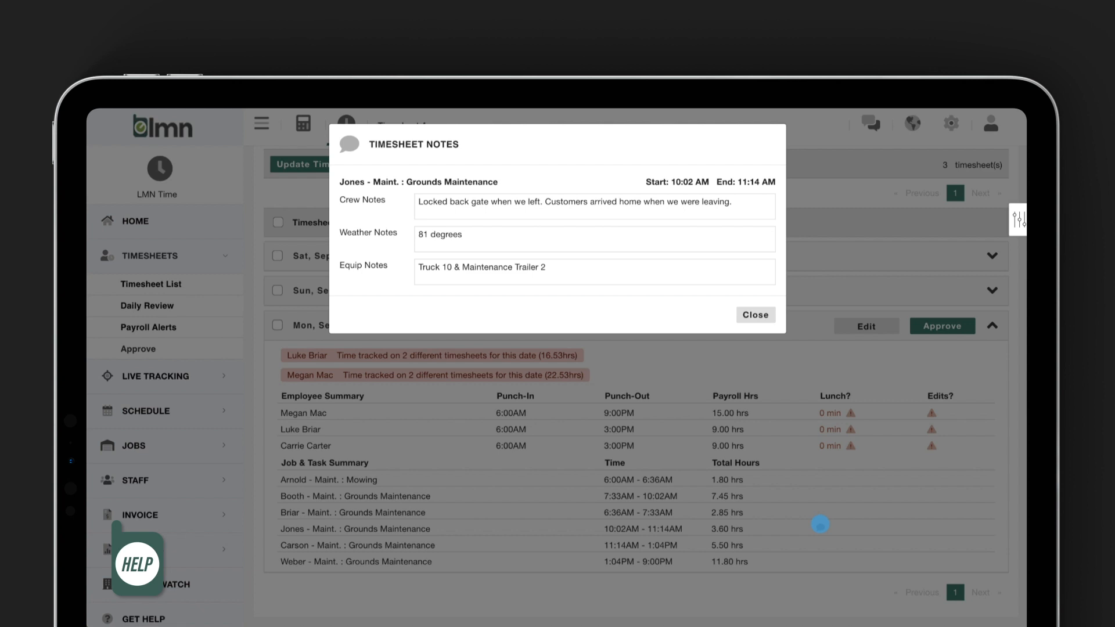
pyautogui.moveTo(818, 518)
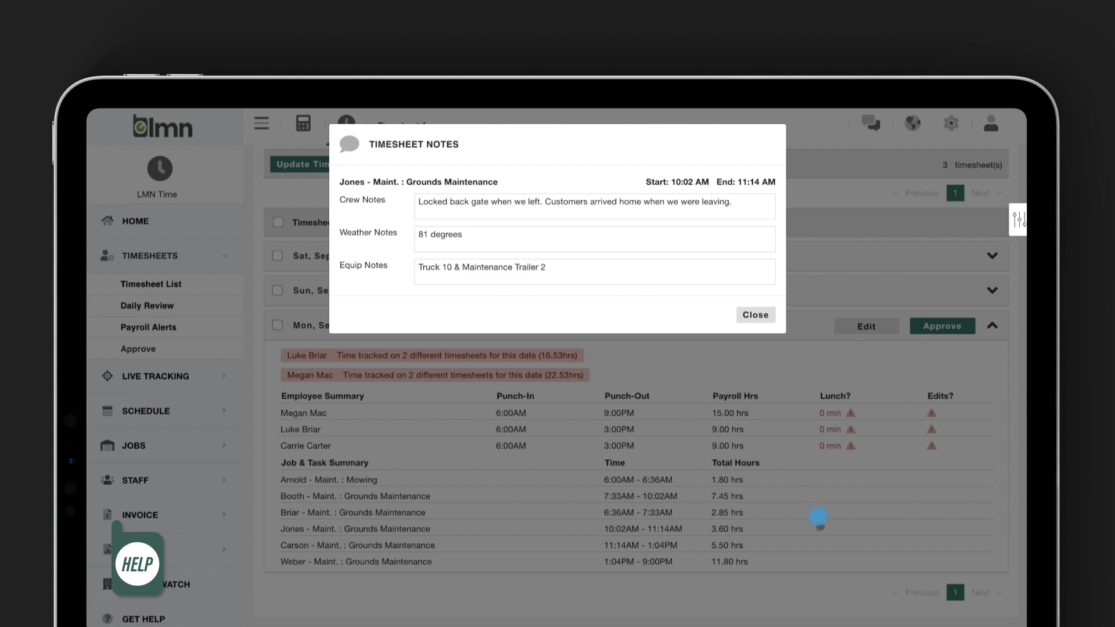
# Close the Timesheet Notes window, returning to the expanded Sep 30 timesheet
pyautogui.click(755, 315)
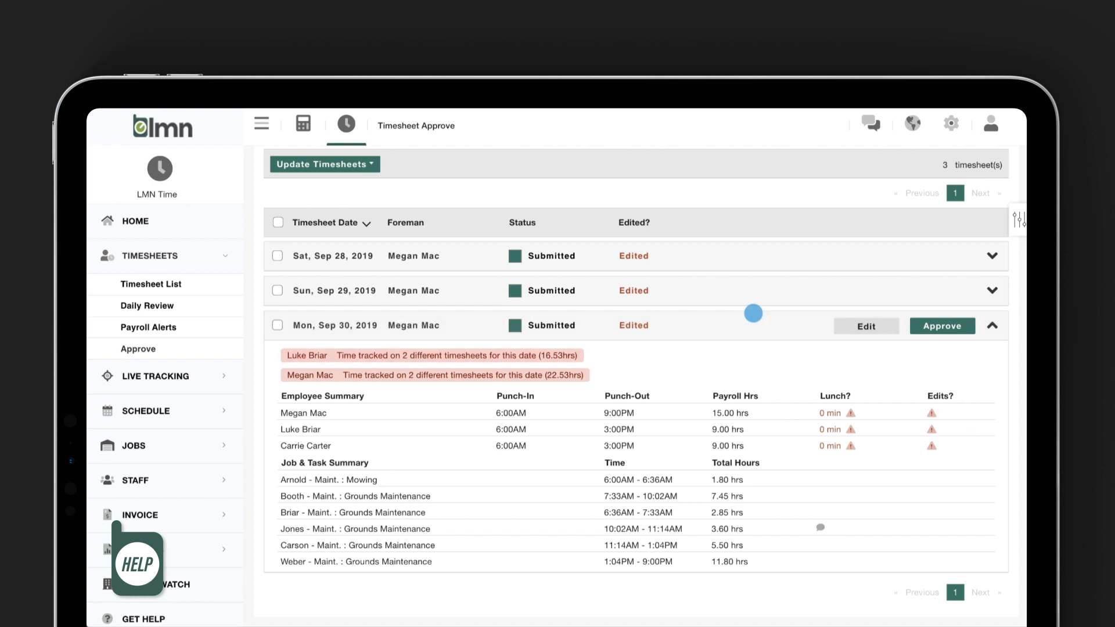
# Check the Sep 30 and Sep 29, 2019 timesheets for bulk updating
pyautogui.click(278, 325)
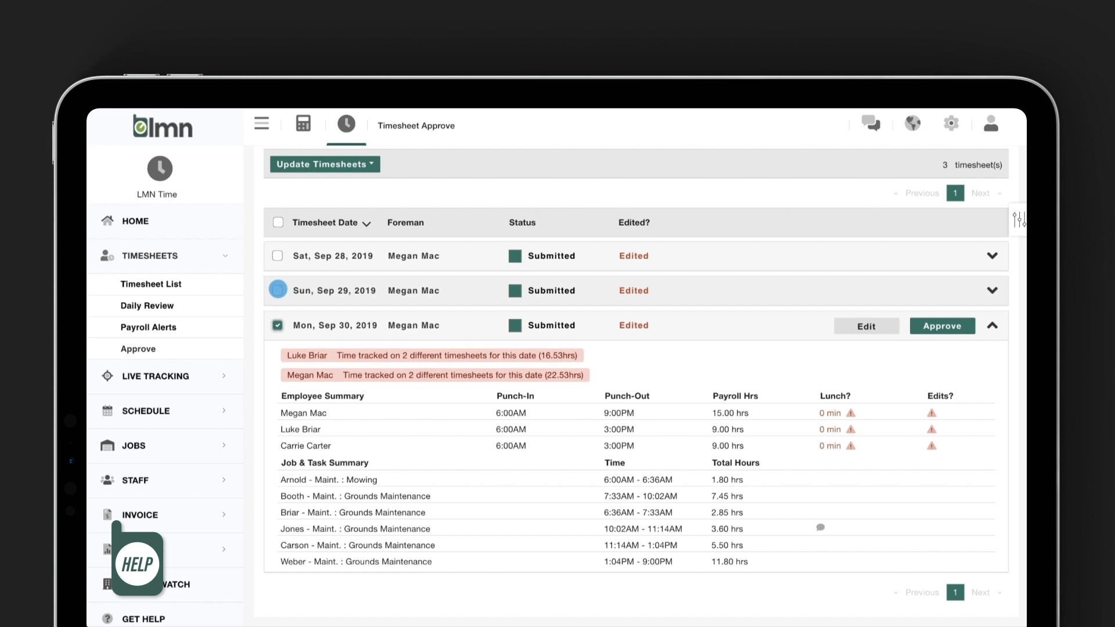
pyautogui.click(323, 165)
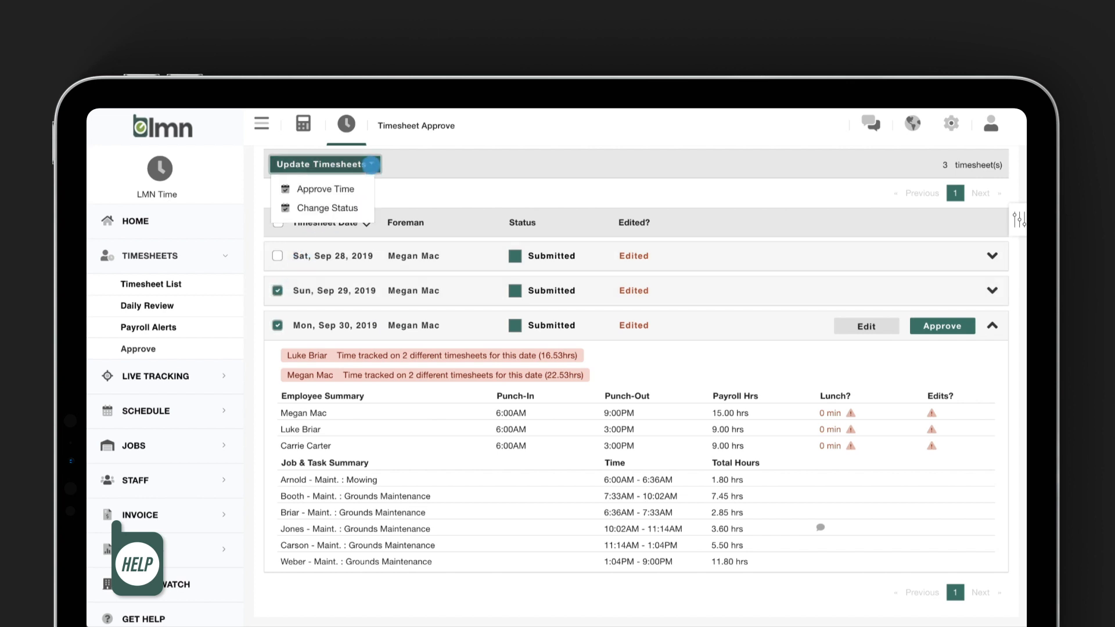